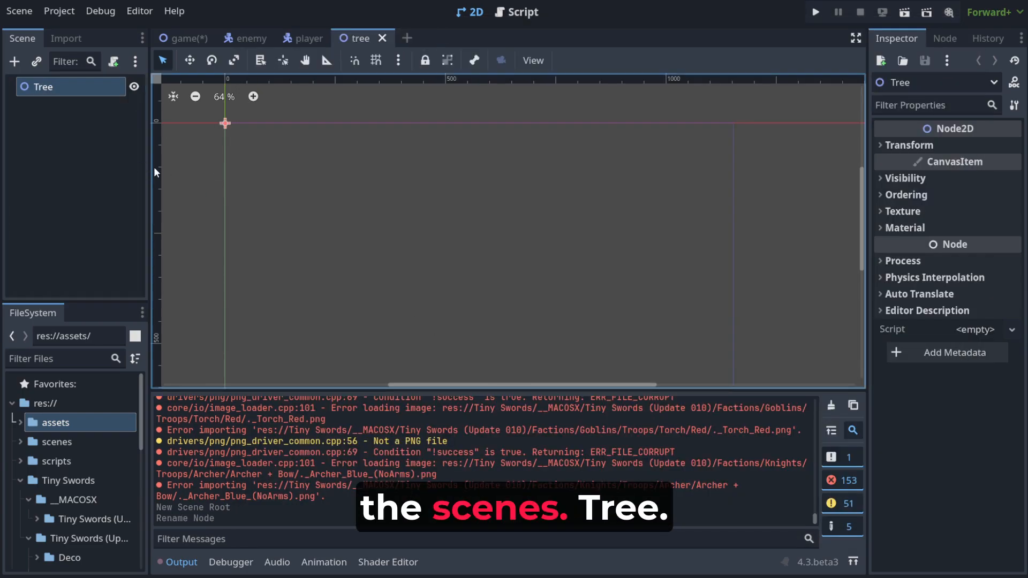
Add an AnimatedSprite2D child to the Tree scene with a new SpriteFrames resource
text(animate)
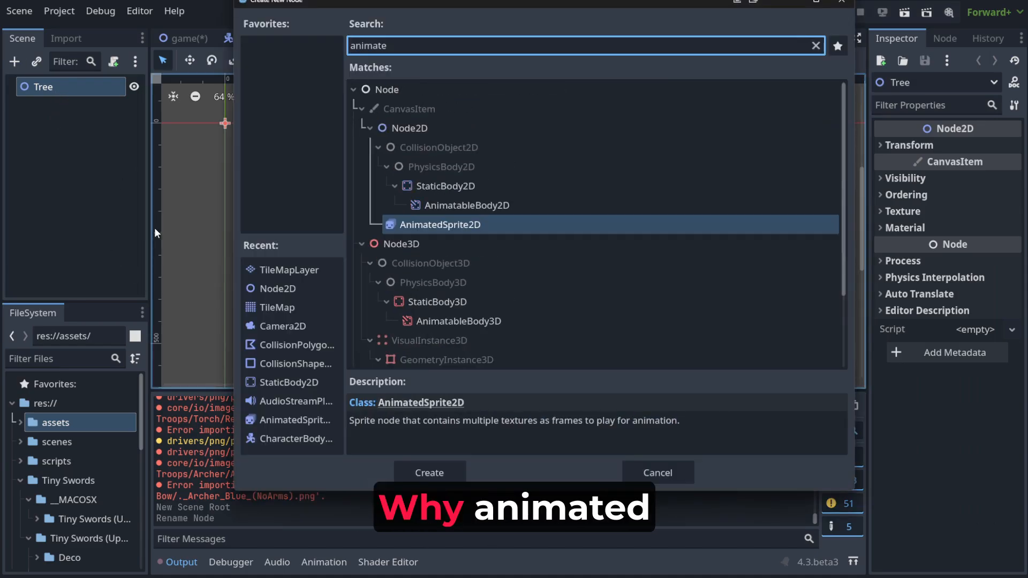
click(428, 473)
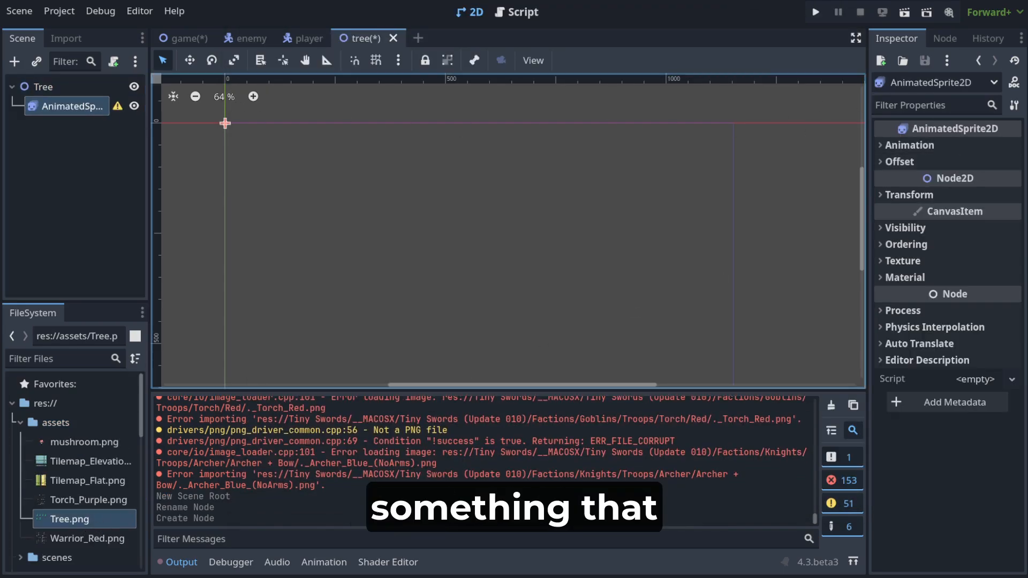
click(977, 164)
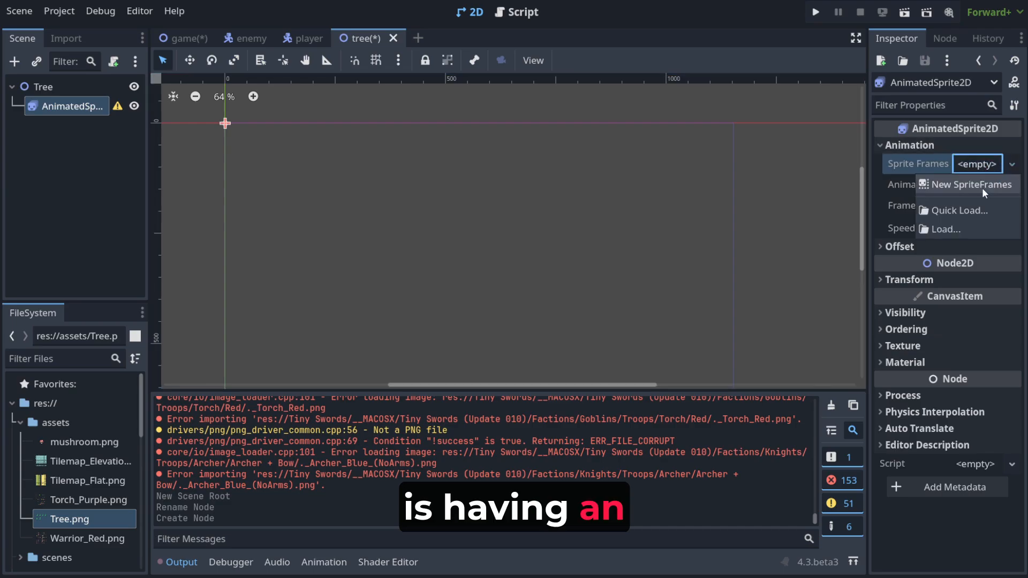
click(972, 185)
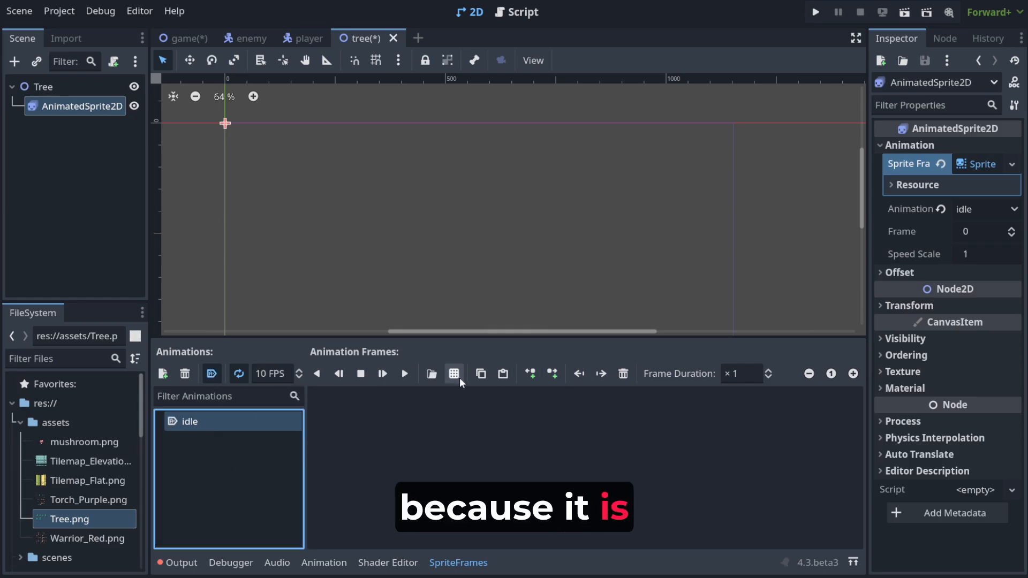
Load the four top-row tree frames from Tree.png into the idle animation
click(432, 374)
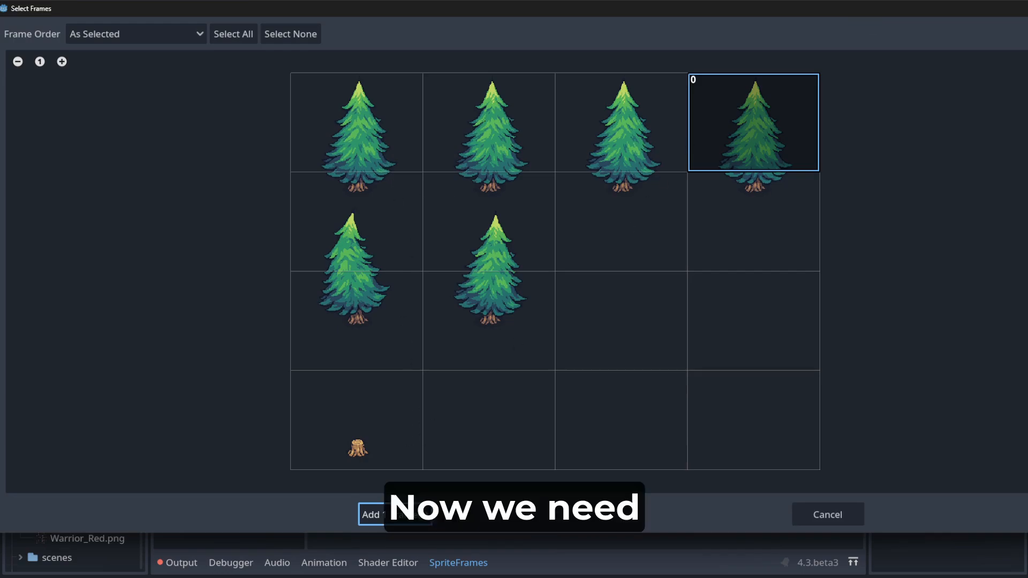
click(290, 33)
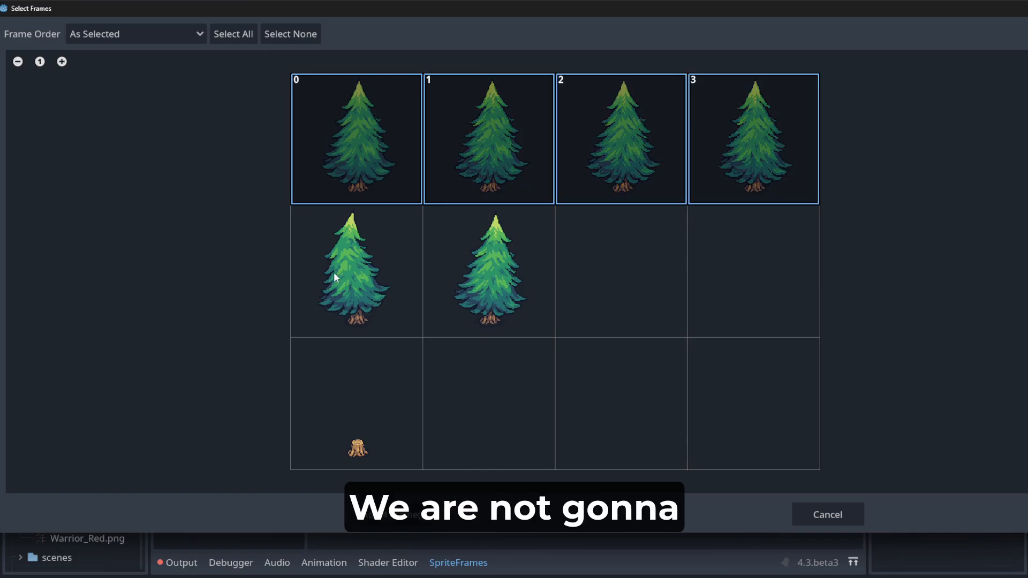
mouse_move(445, 308)
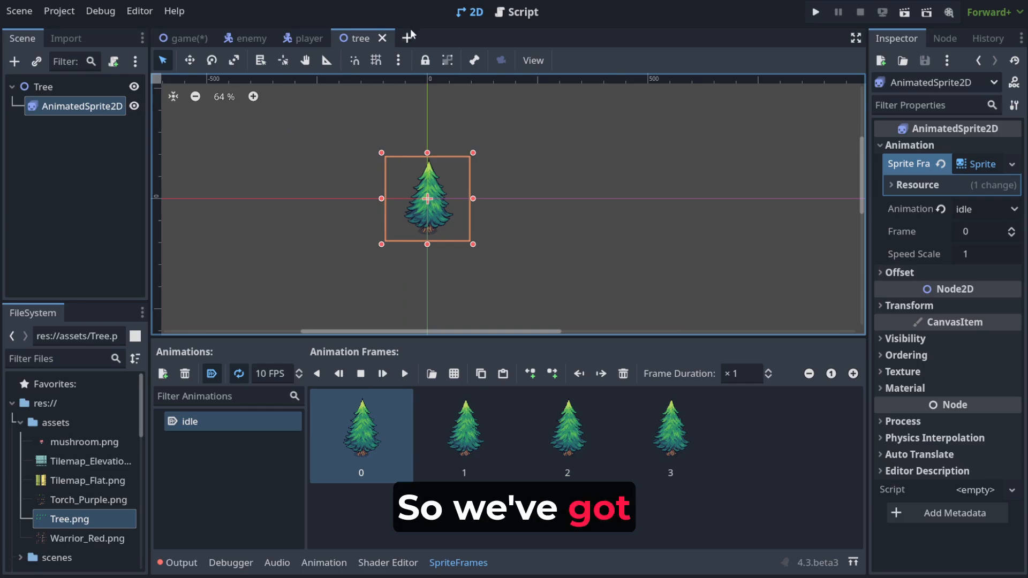
Instantiate scenes/tree.tscn in the game level and drag the tree onto the grass near the player
click(185, 39)
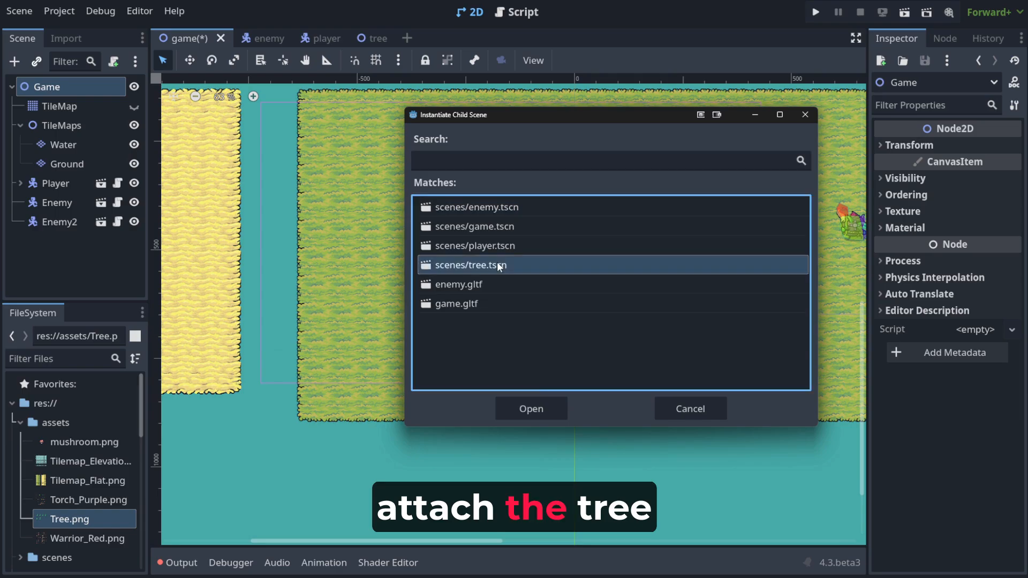
click(530, 408)
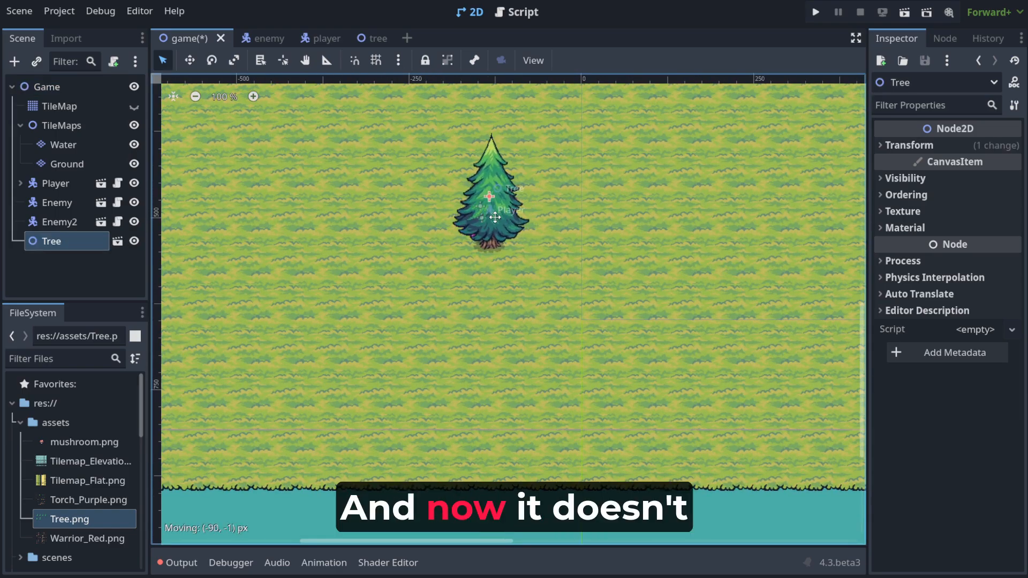
drag(492, 217, 503, 214)
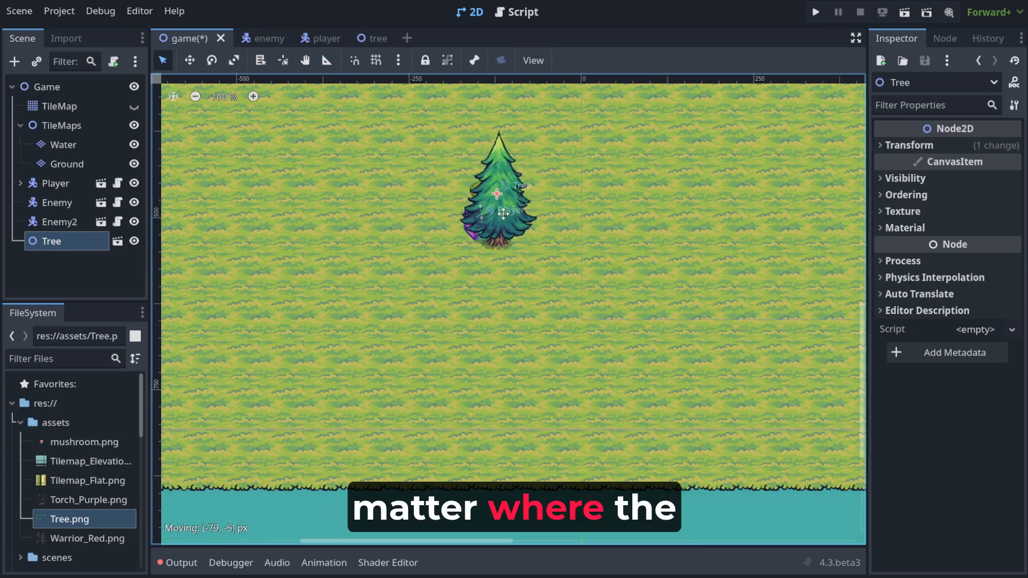
drag(500, 191, 478, 203)
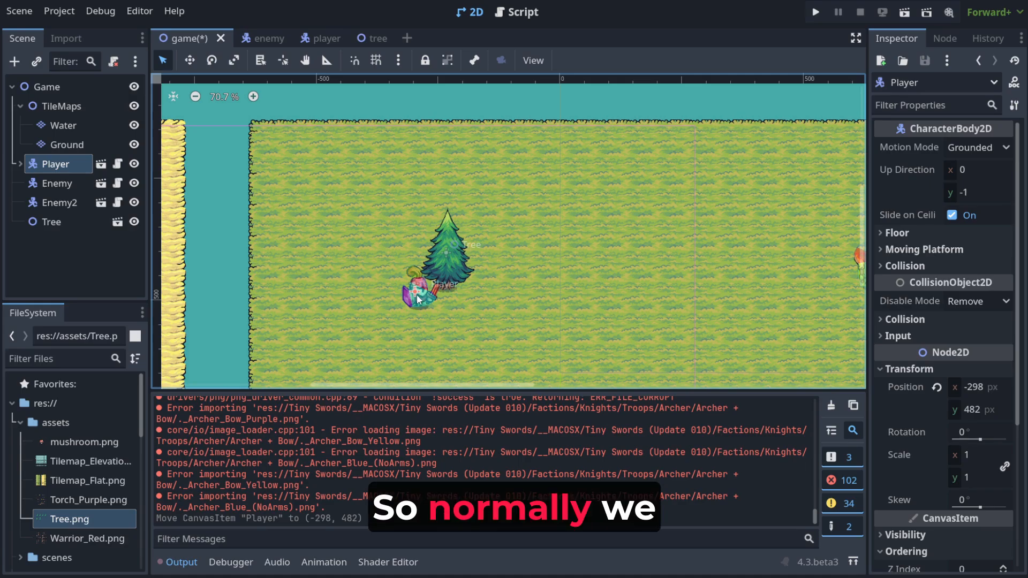
Move the Tree node above Player in the hierarchy and drag the player around the tree to test overlap
click(50, 222)
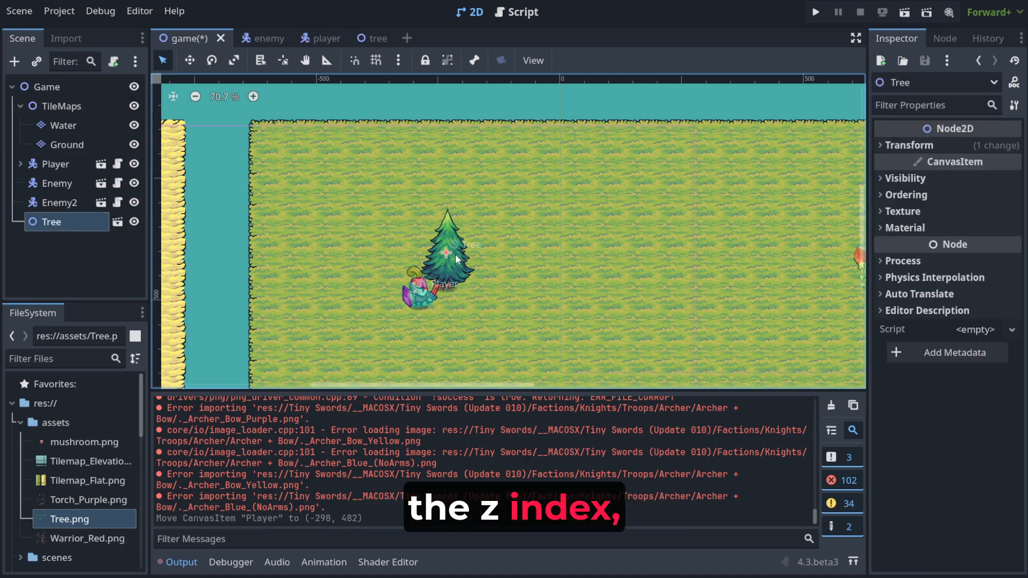
click(55, 164)
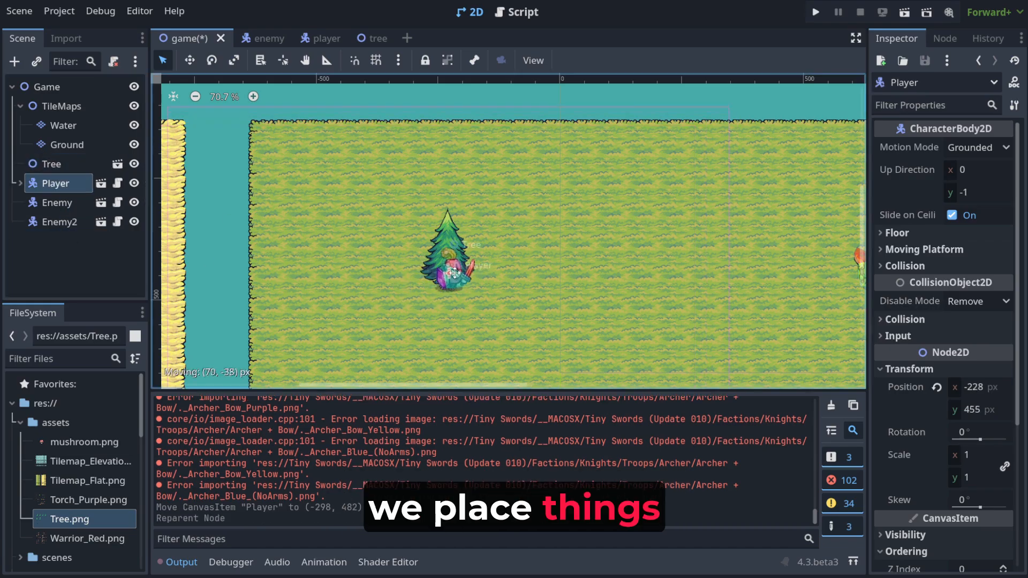
drag(450, 272, 432, 303)
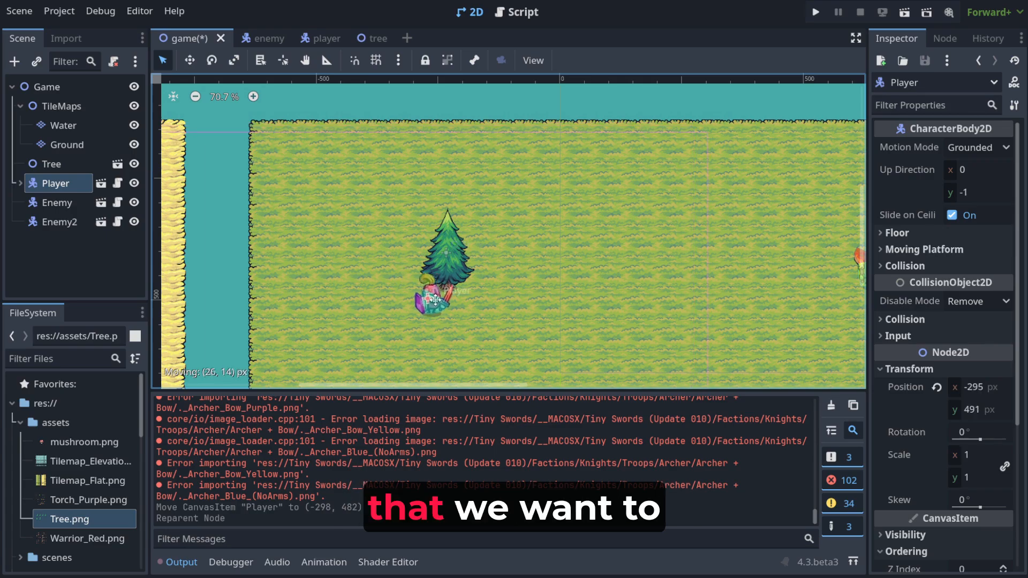
drag(429, 302, 488, 281)
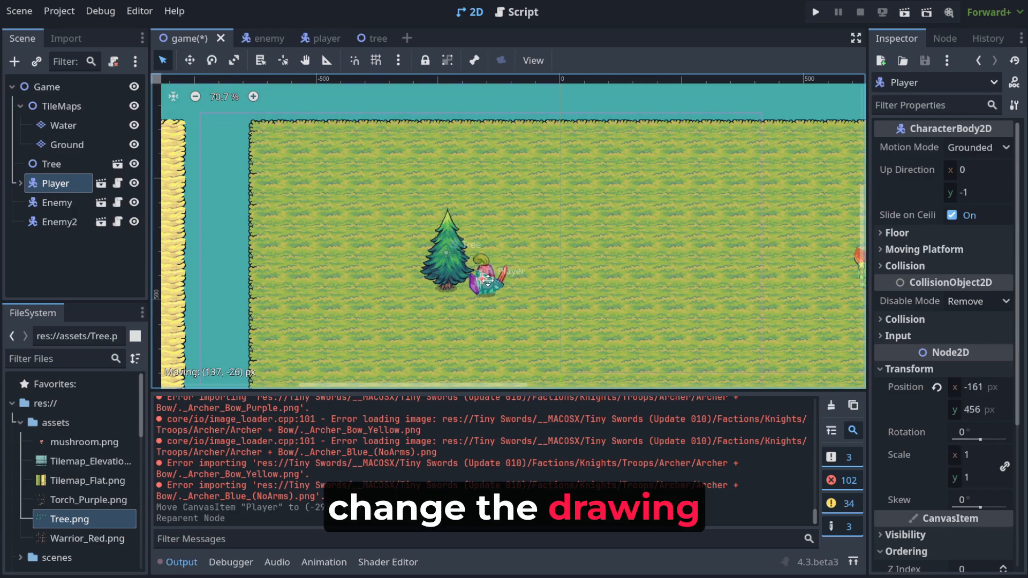
drag(488, 283, 488, 269)
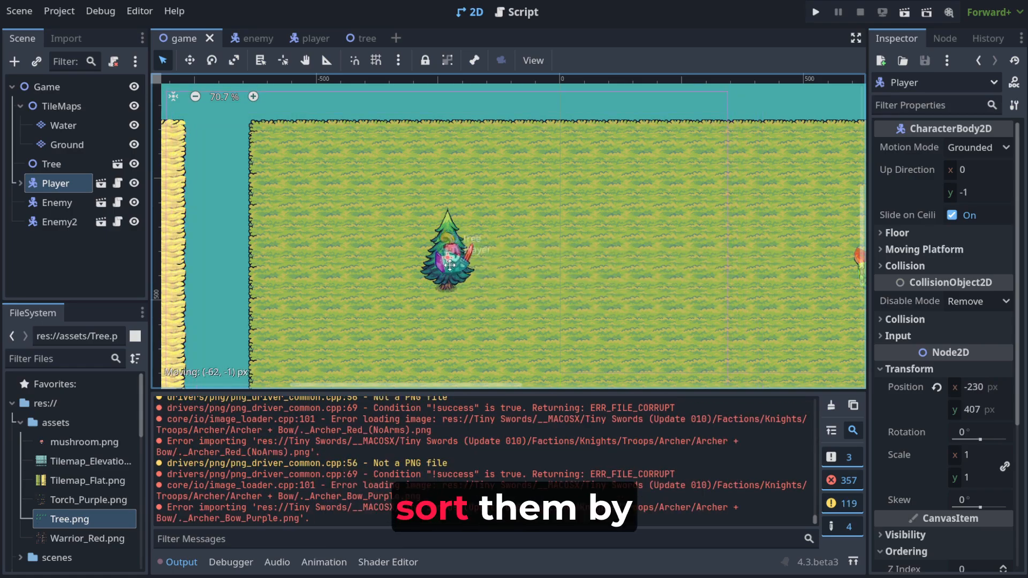
drag(449, 264, 468, 262)
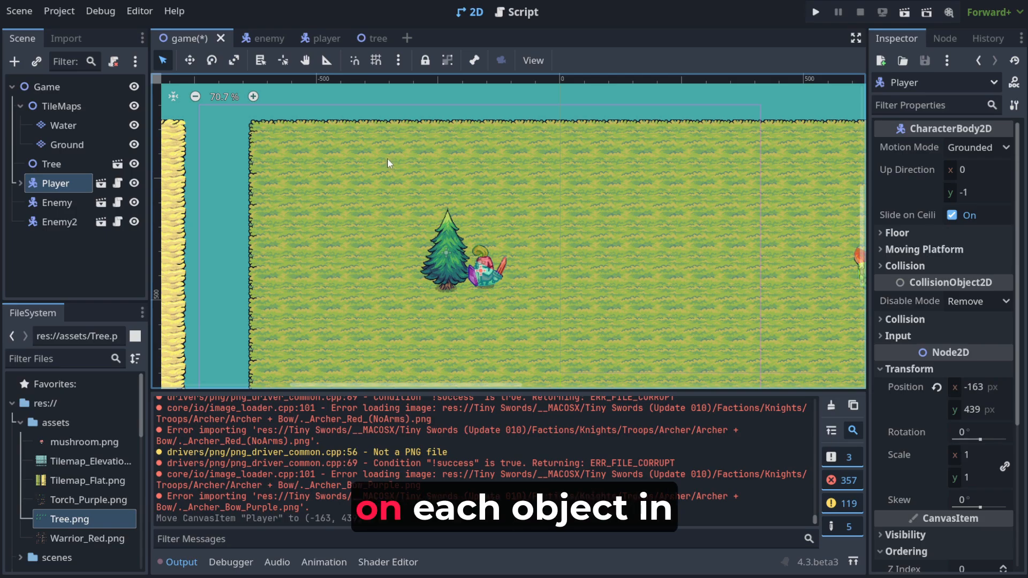
click(250, 39)
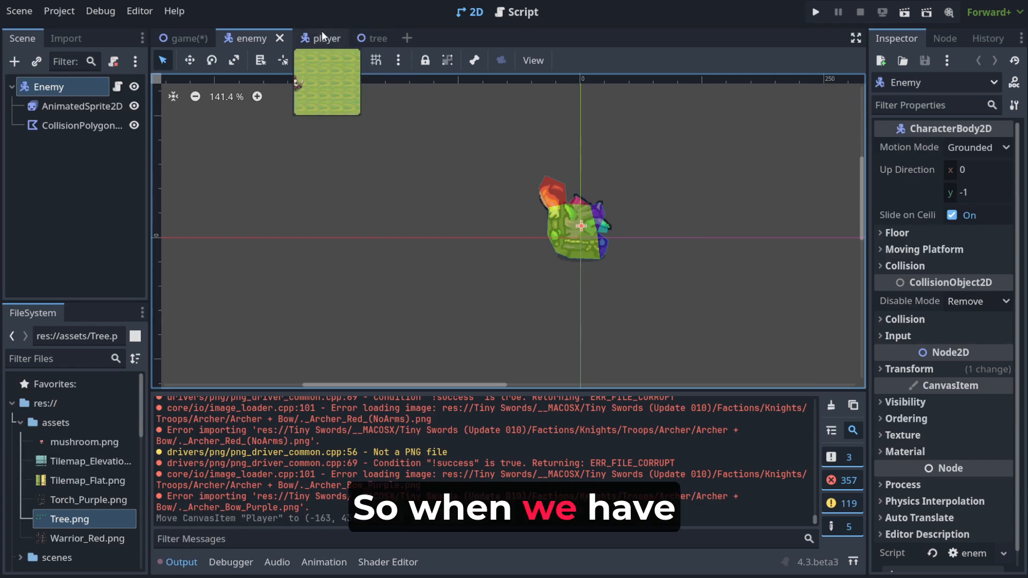
Select the tree scene's AnimatedSprite2D and expand its Offset section in the Inspector
click(358, 38)
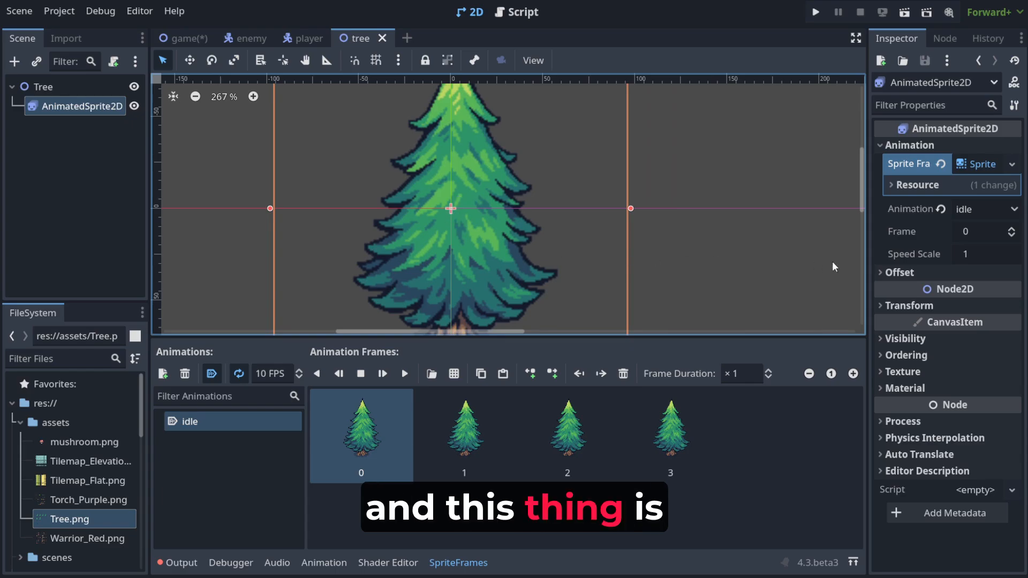
click(898, 272)
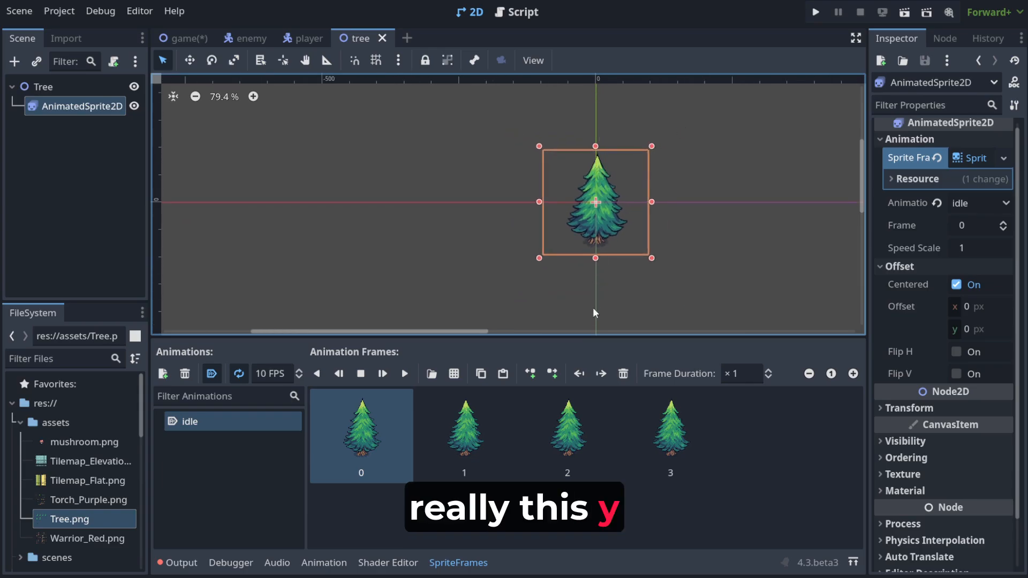
Set the tree sprite's Offset y to 30 pixels
scroll(up, 3)
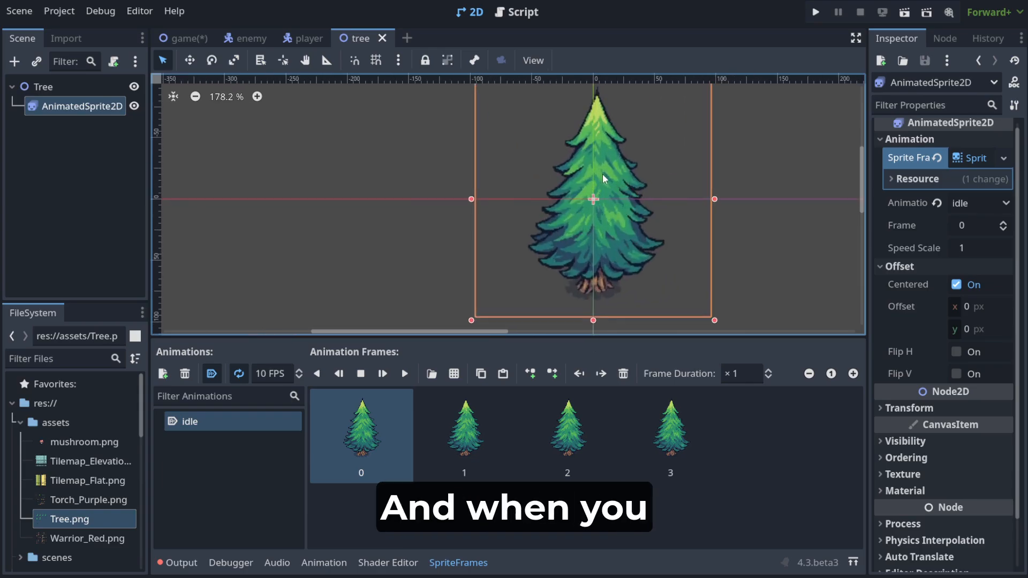
click(980, 328)
text(30)
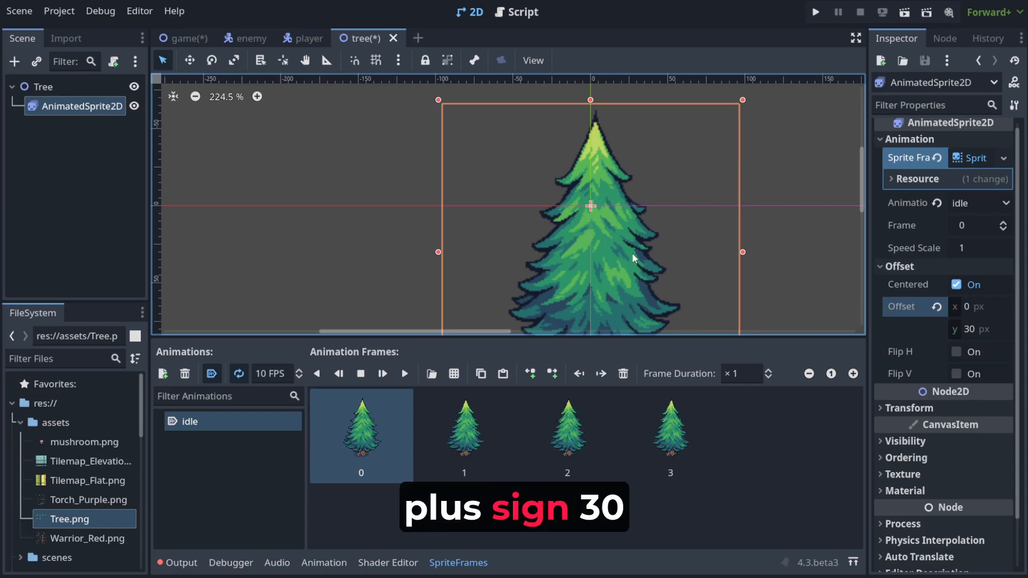
mouse_move(910, 306)
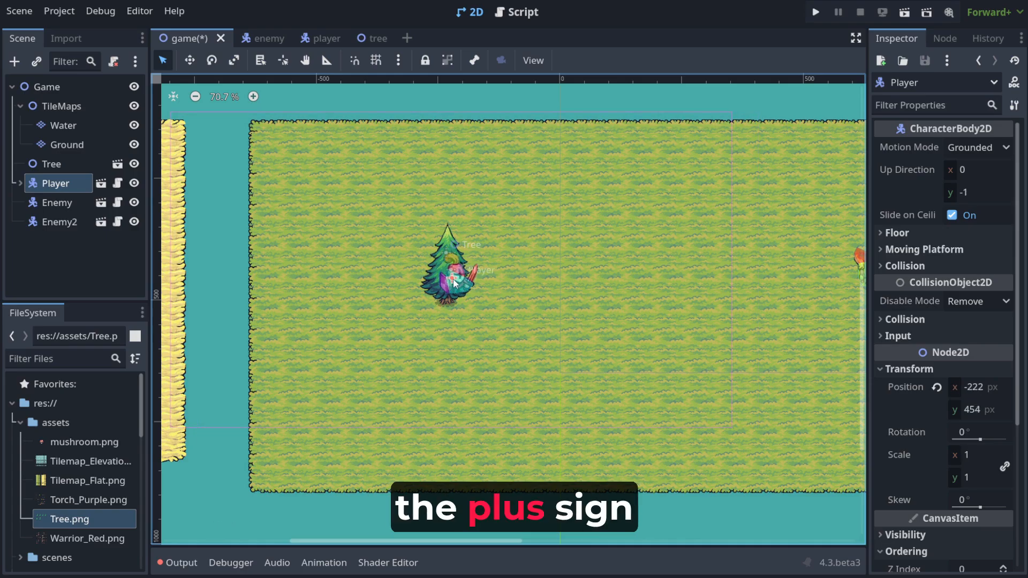
Drag the player next to the tree's base, then select the Tree, Player and Game nodes
drag(454, 276, 447, 265)
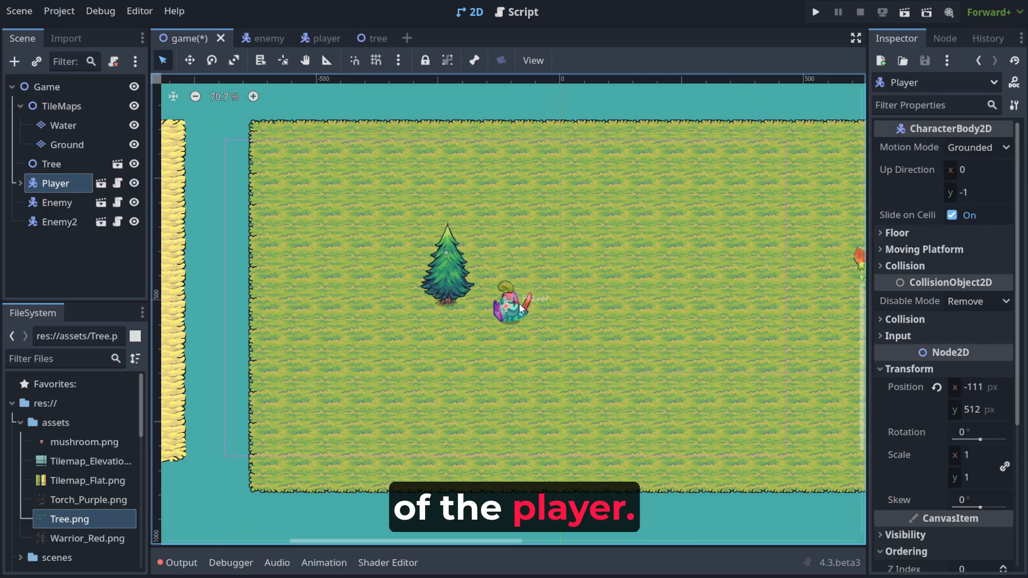
drag(509, 306, 488, 276)
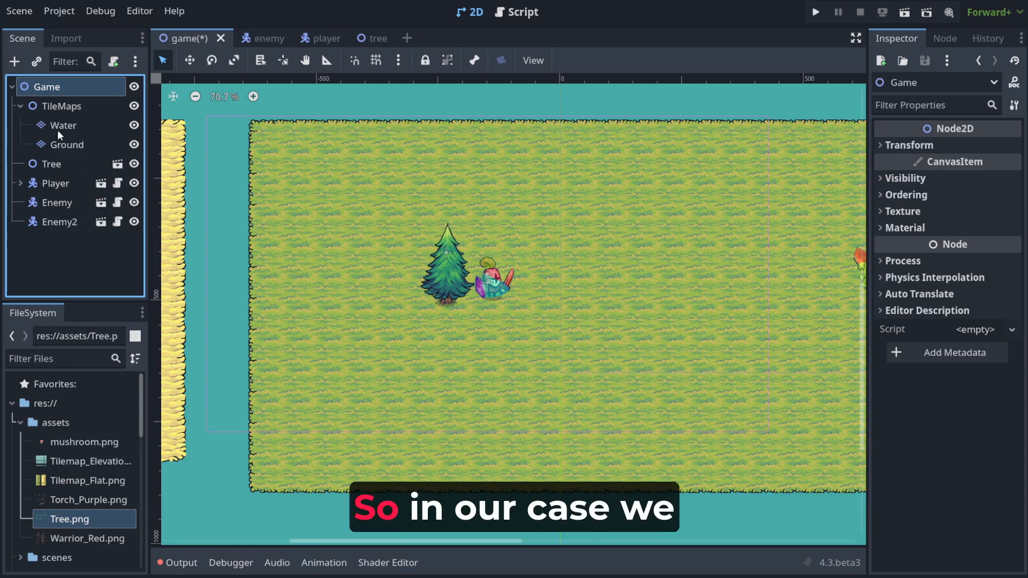
click(48, 164)
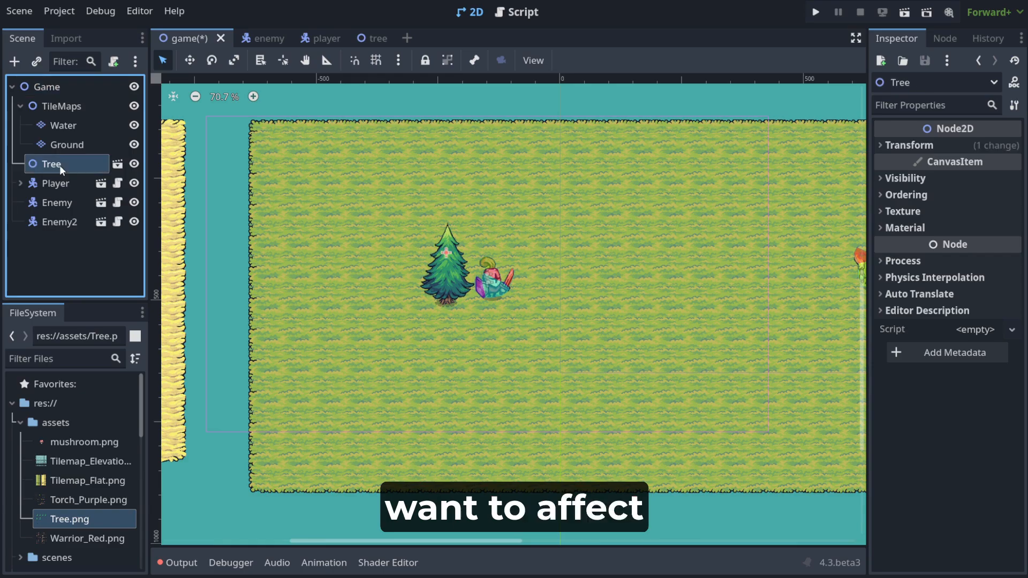
click(54, 183)
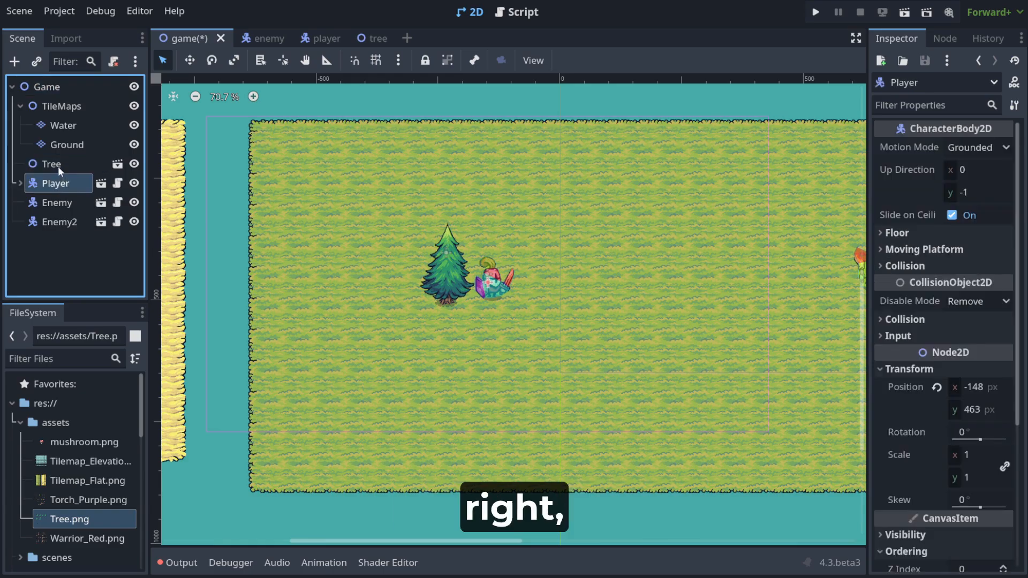
click(46, 85)
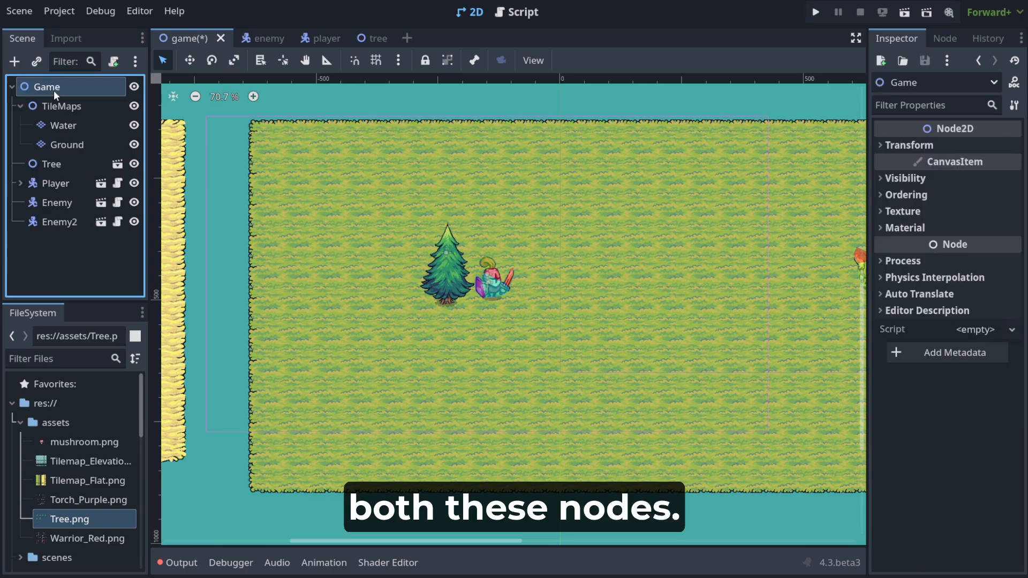
mouse_move(46, 87)
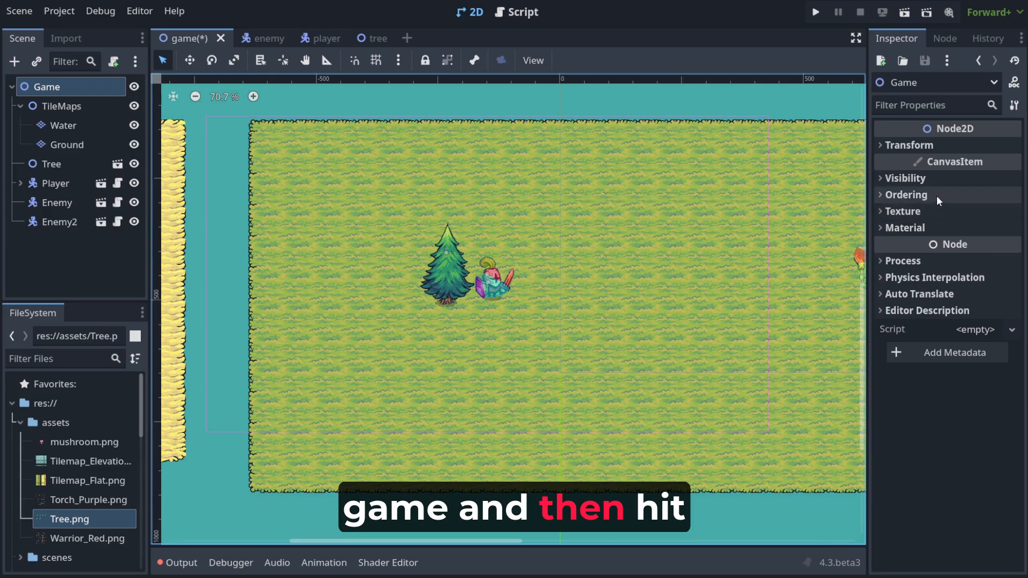
Enable Y Sort under Ordering on the Game root node
click(908, 195)
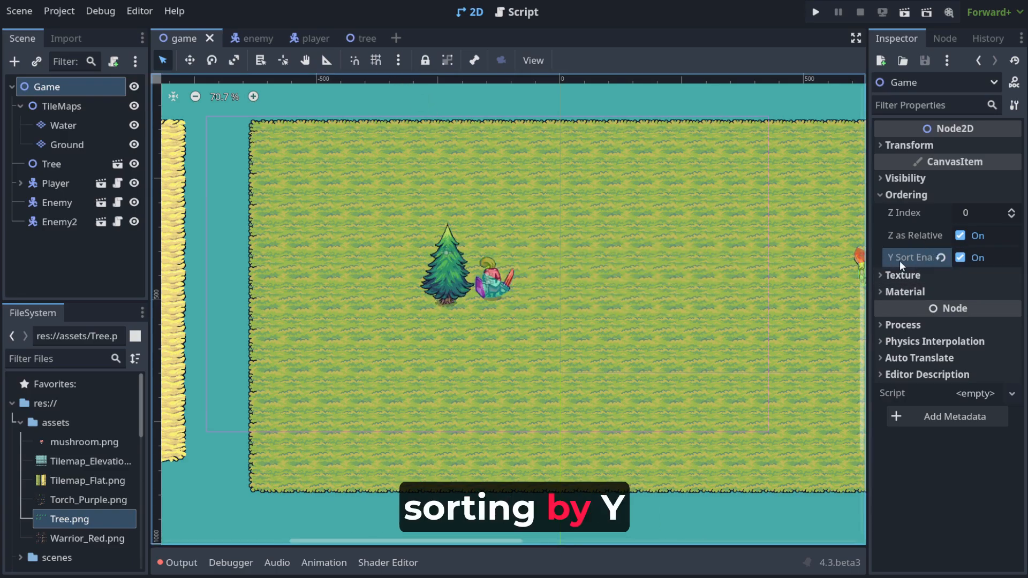
click(349, 39)
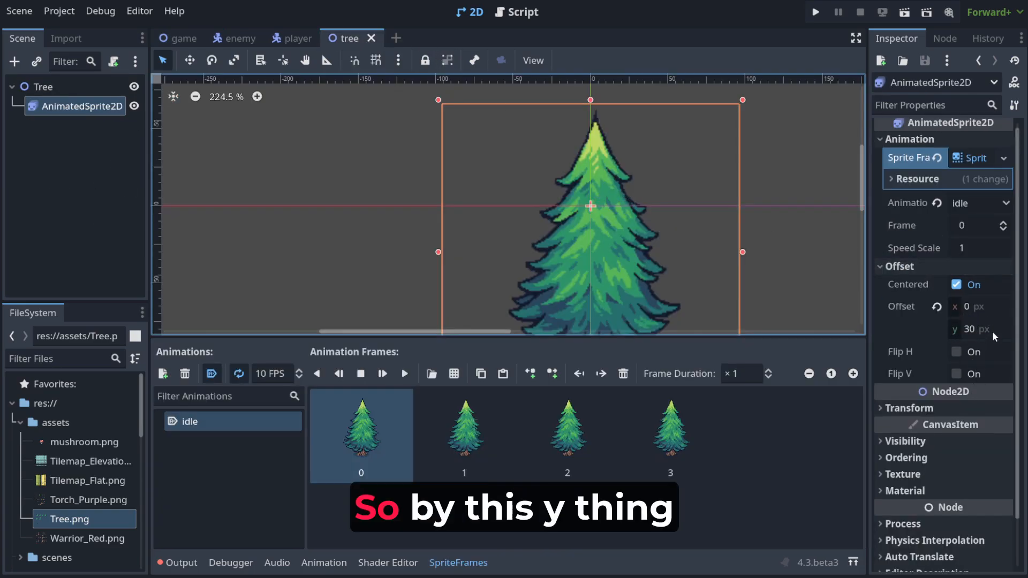
Adjust the sprite's offset field and return to the game scene
click(977, 329)
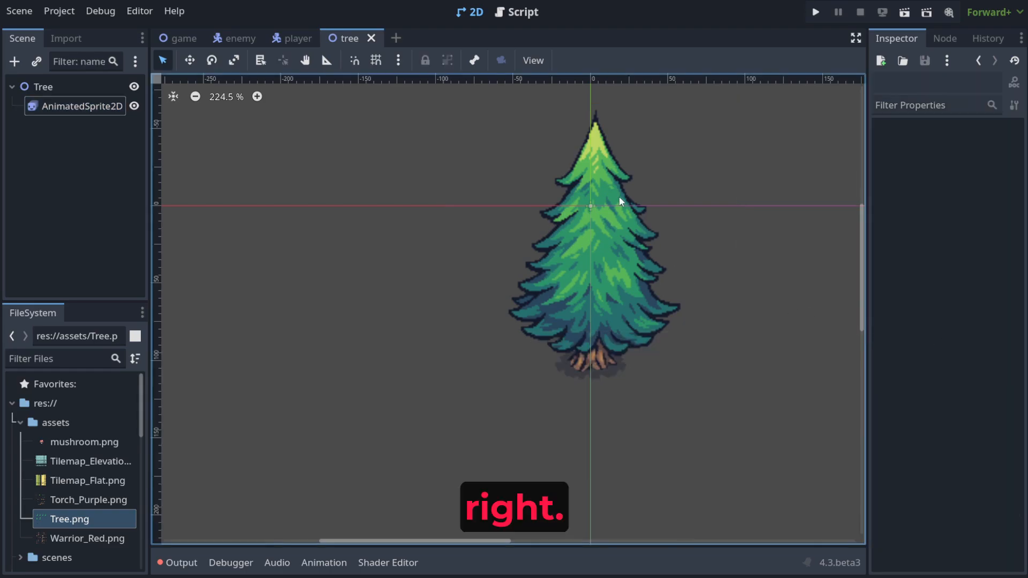
click(184, 39)
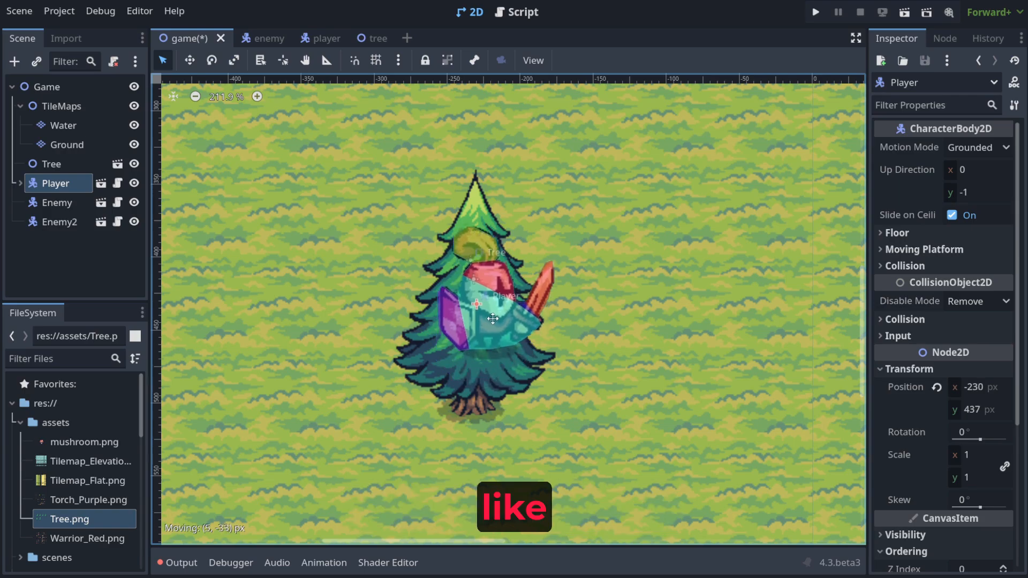
Drag the player lower across the tree to check the draw order
drag(492, 319, 486, 367)
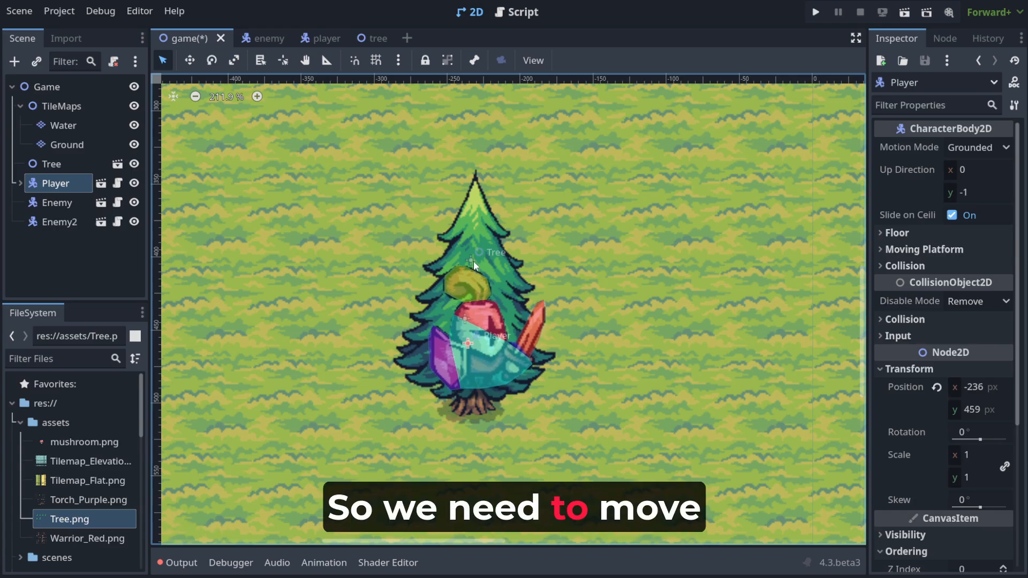
click(356, 38)
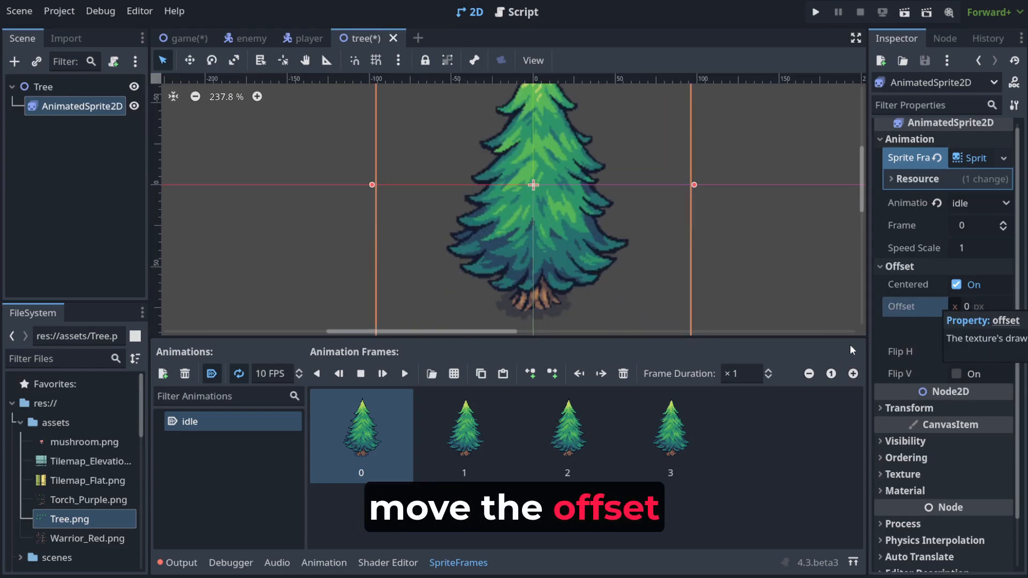
Set the tree AnimatedSprite2D's vertical offset to -50 so the trunk sits at the origin
click(979, 329)
text(30)
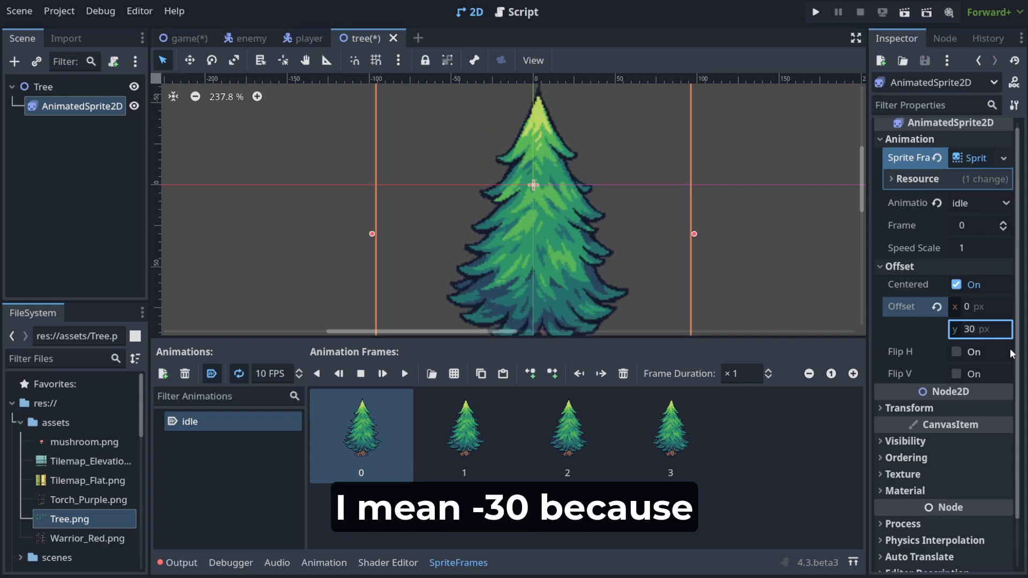
text(-30)
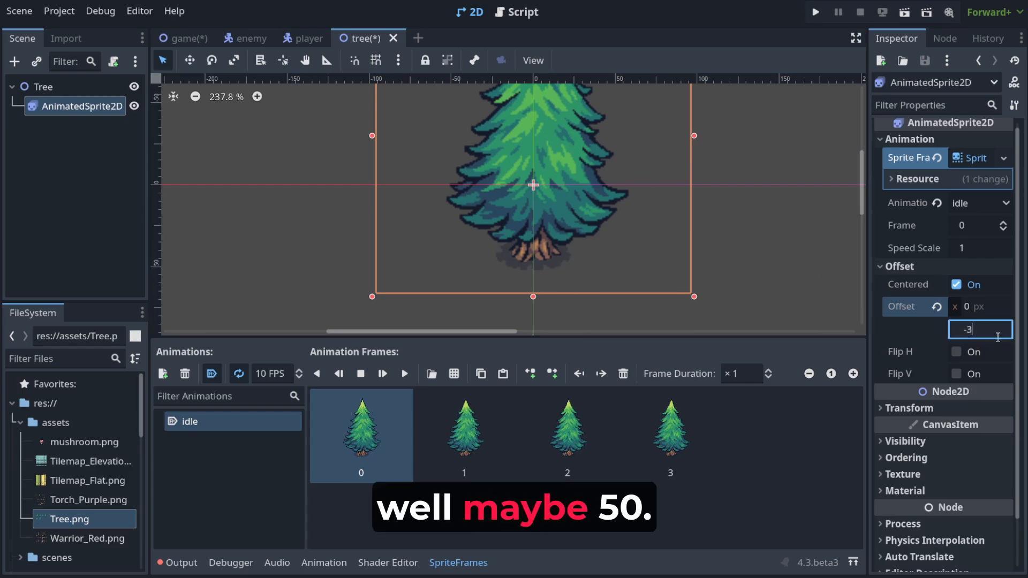
text(-50)
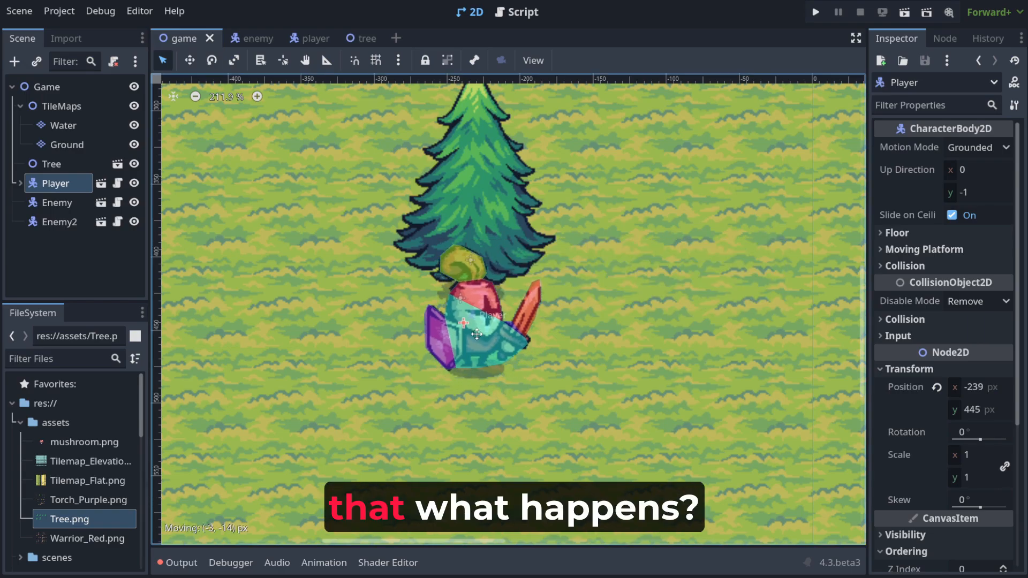
Drag the player beside, behind and to the right of the tree to verify Y-sorting, then search 'animate' for a new node
drag(476, 335, 484, 268)
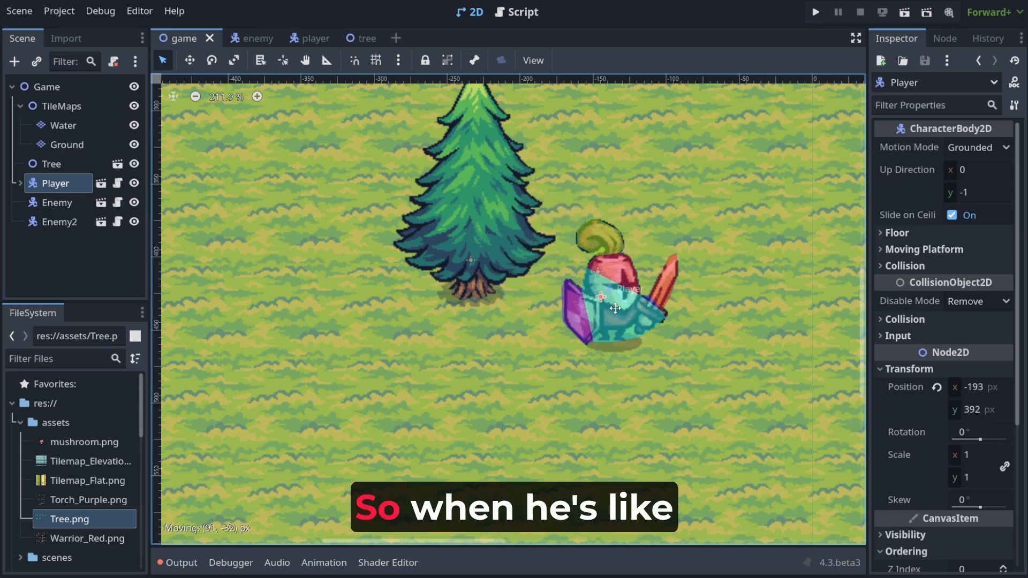
drag(617, 308, 387, 250)
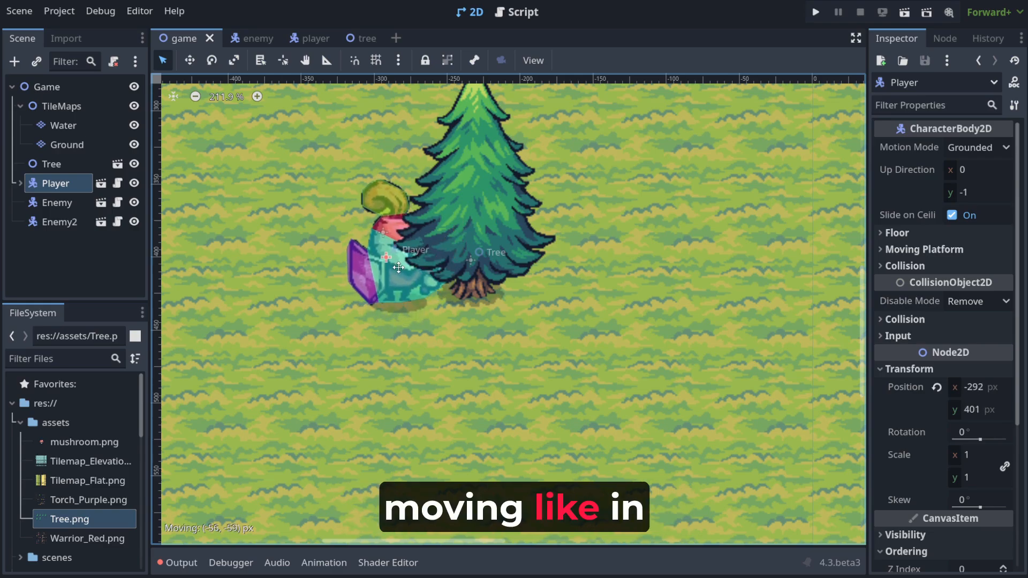
drag(393, 256, 478, 253)
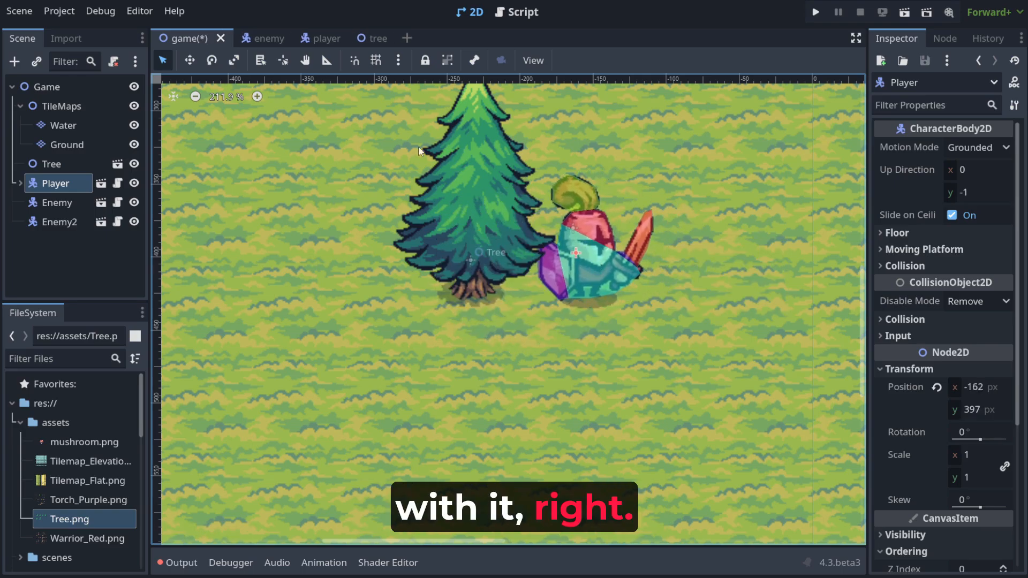
text(animate)
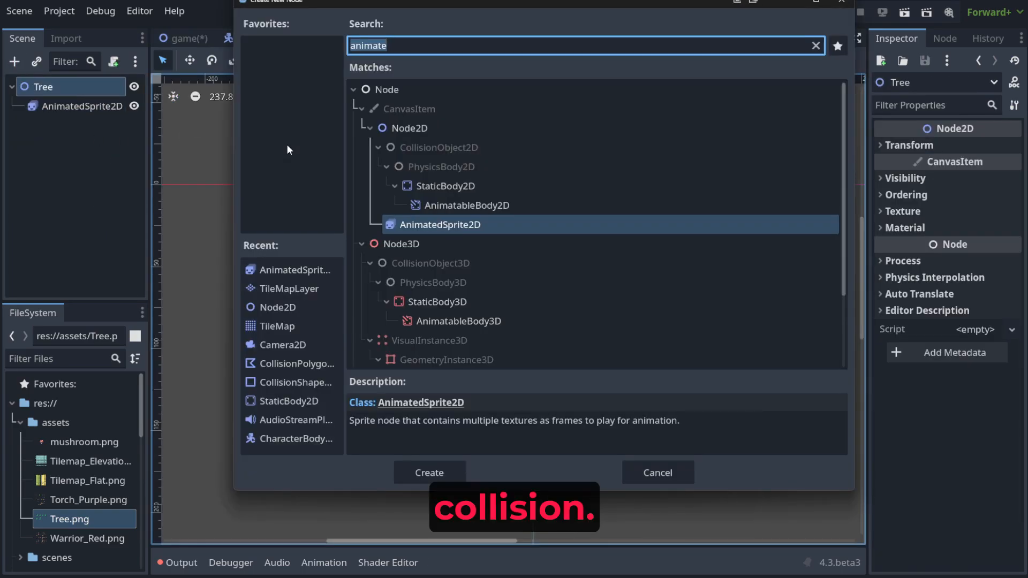
Add a CollisionShape2D child and change the Tree root to a StaticBody2D
click(428, 472)
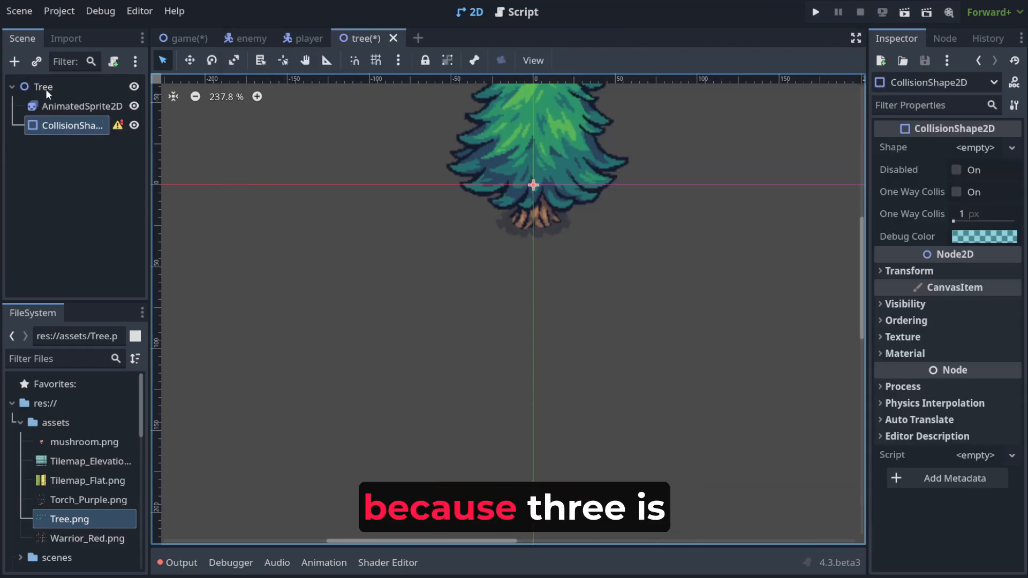
click(43, 86)
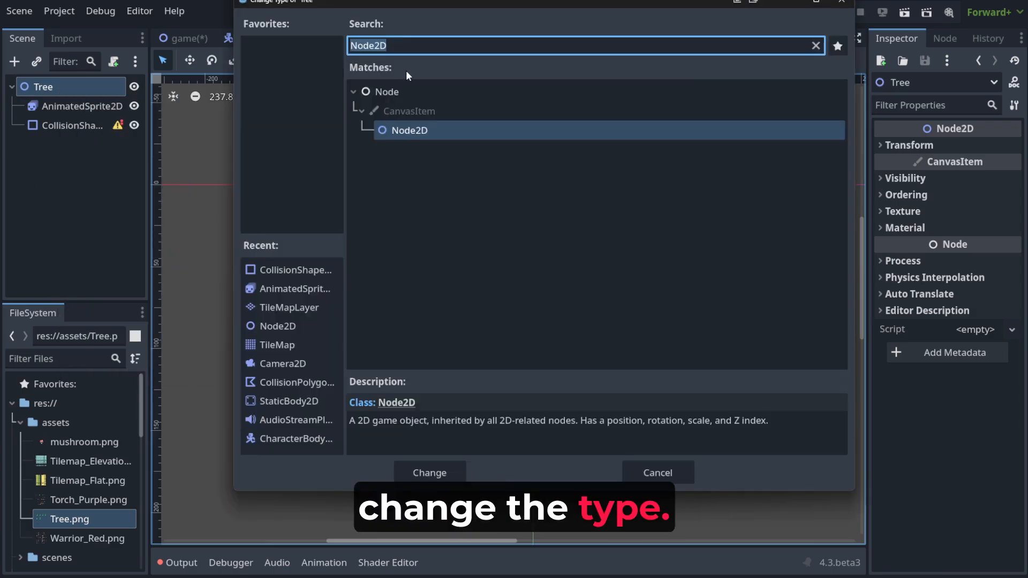
text(stat)
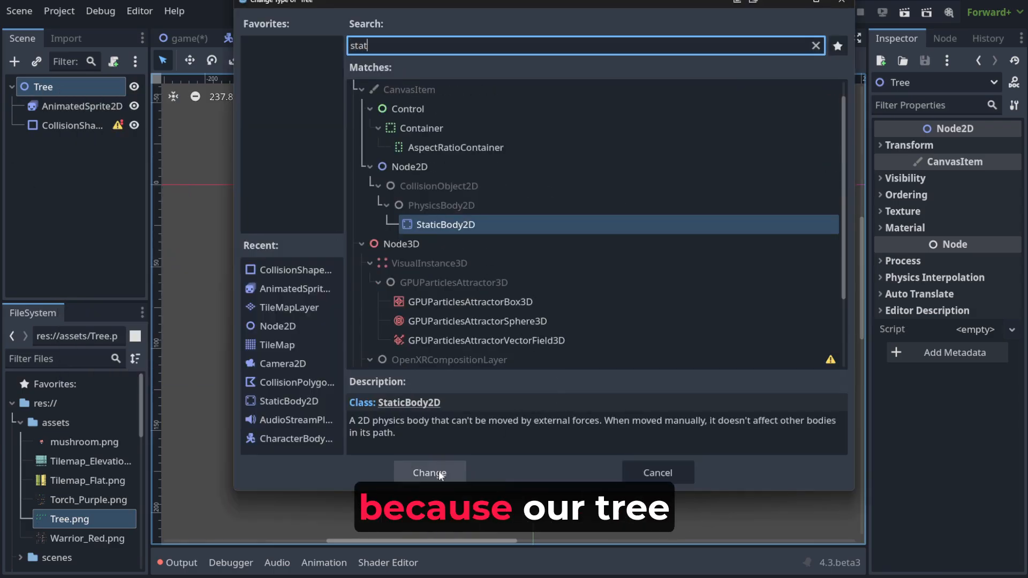
click(429, 472)
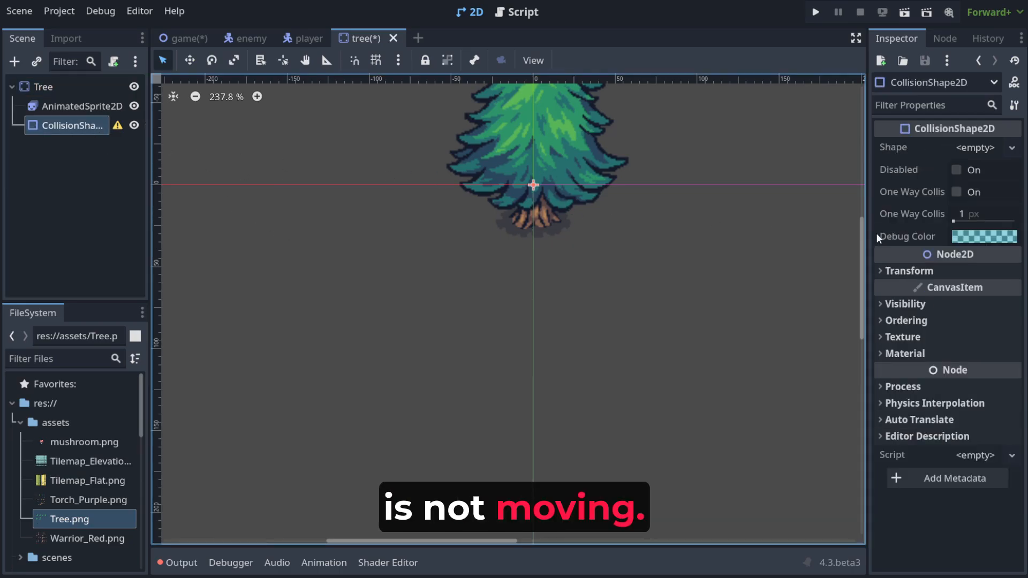
click(976, 146)
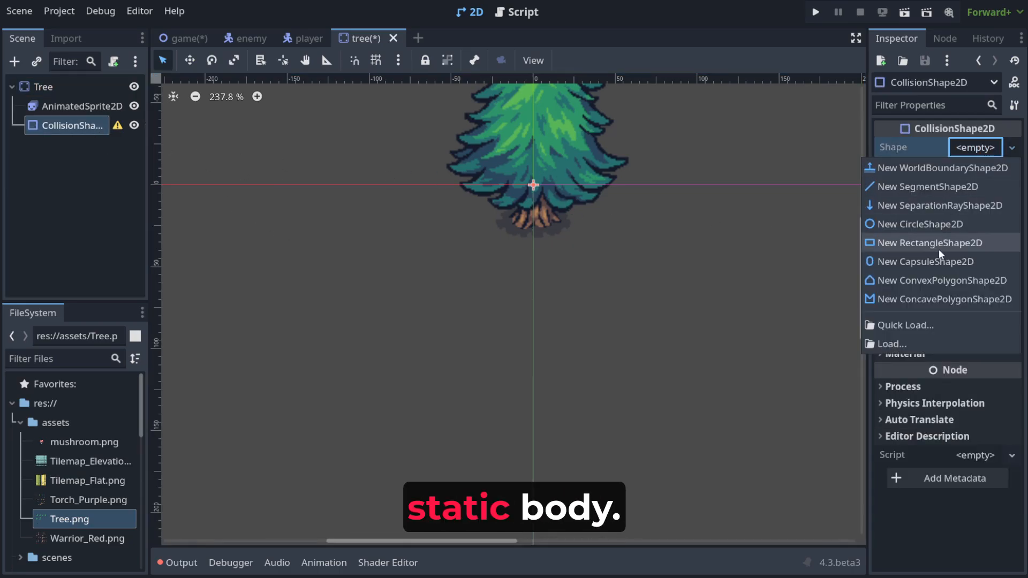
Give the tree's collision a New CircleShape2D, moved down onto the trunk base, and save the scene
click(919, 224)
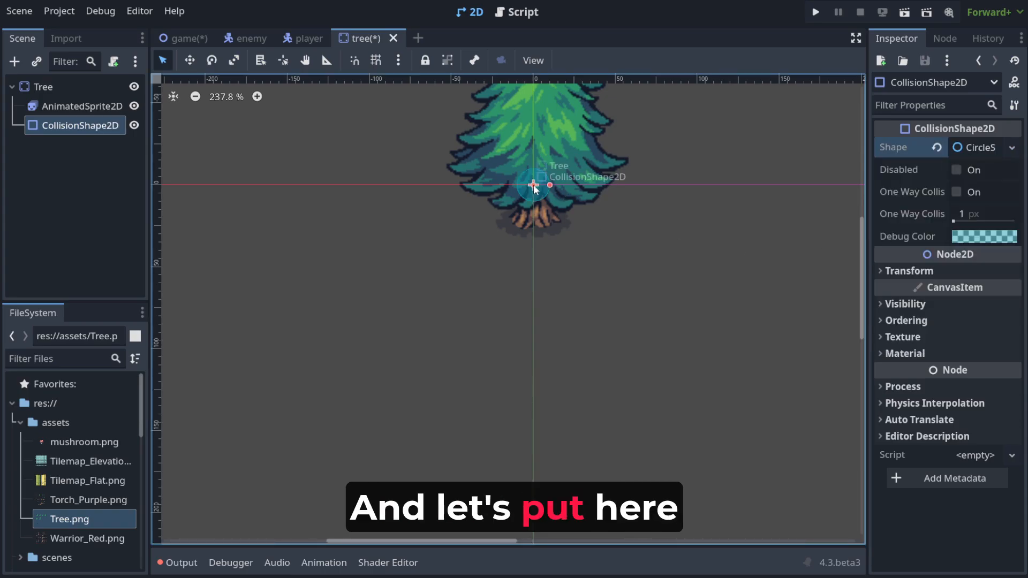
drag(533, 185, 533, 210)
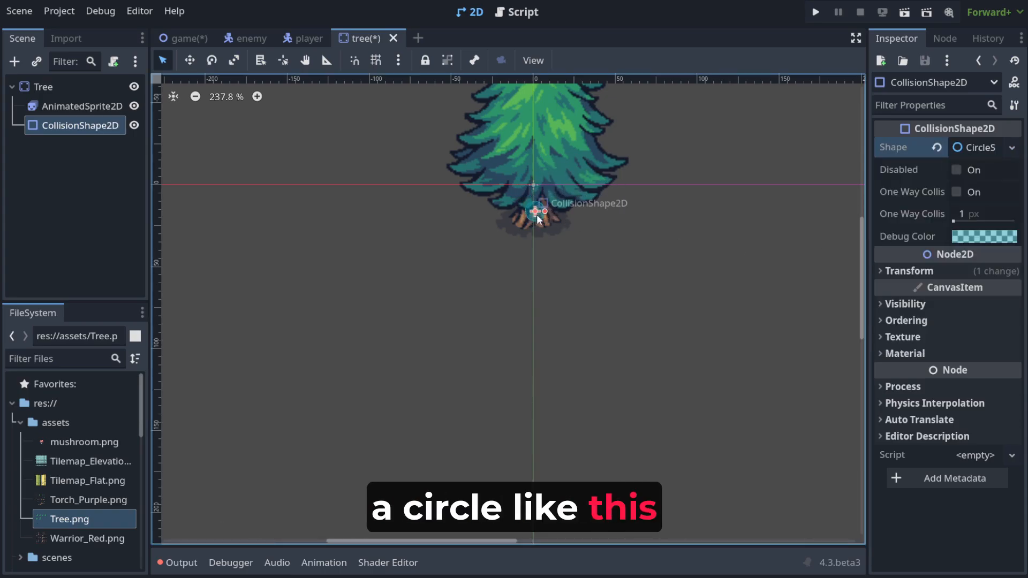
drag(532, 211, 535, 213)
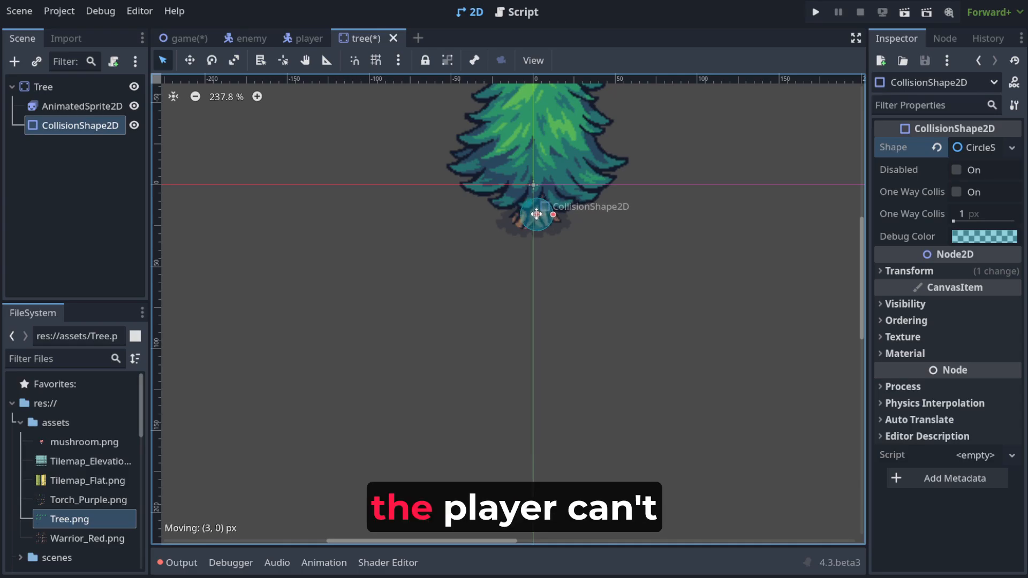
click(815, 12)
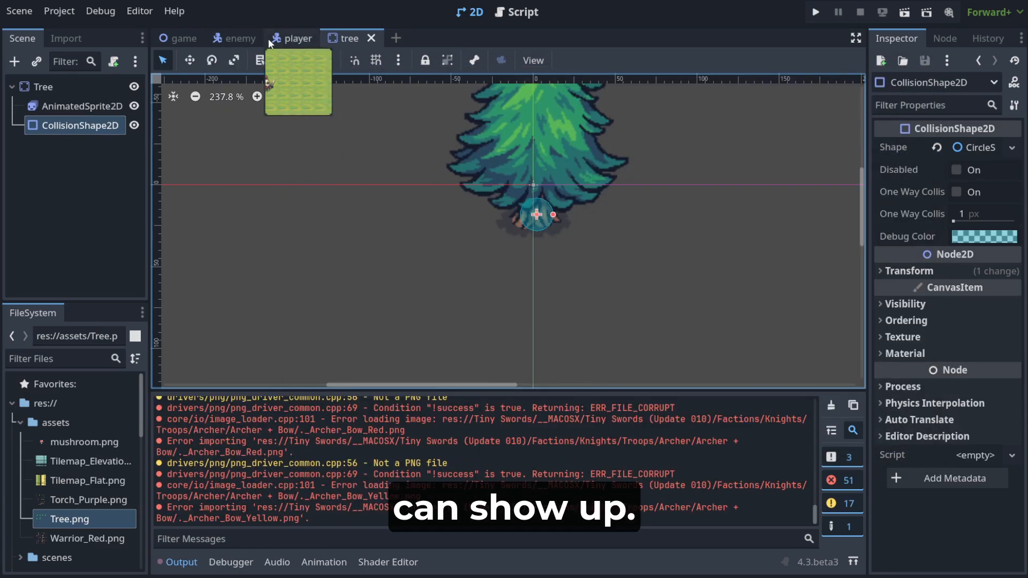
Add a CollisionShape2D with a circle shape at the player's feet and run the game to test
click(297, 39)
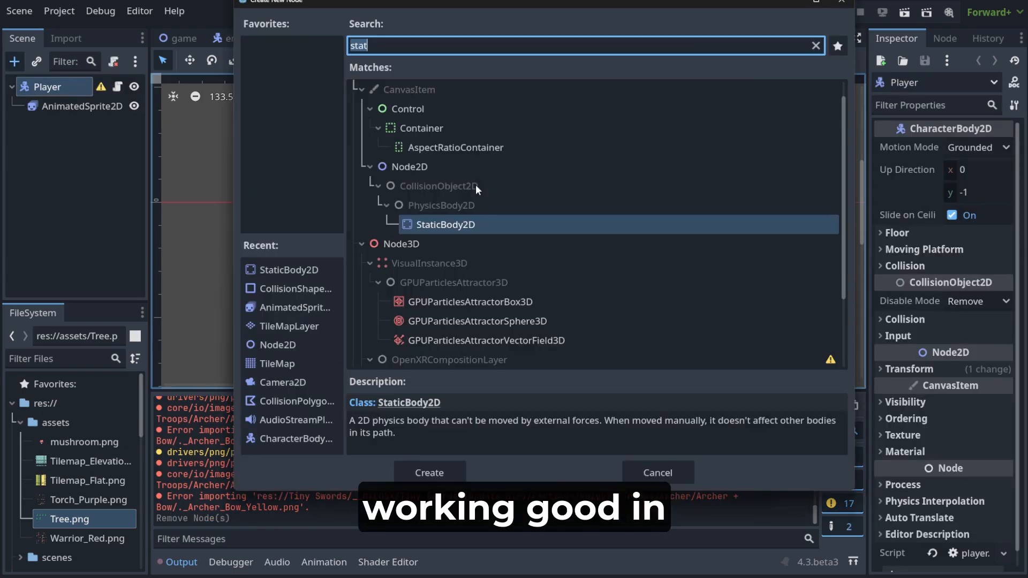
text(ca)
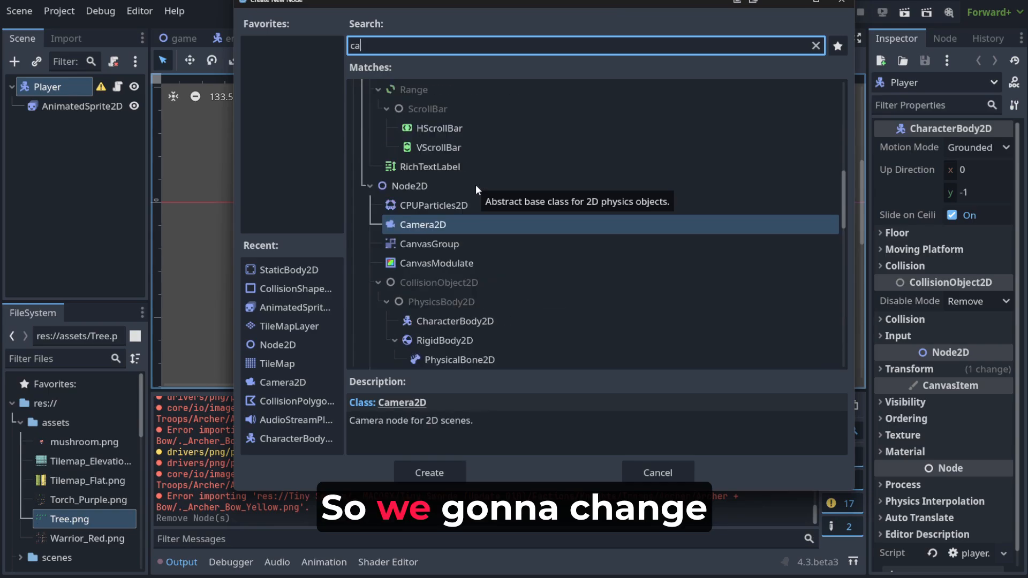
click(428, 472)
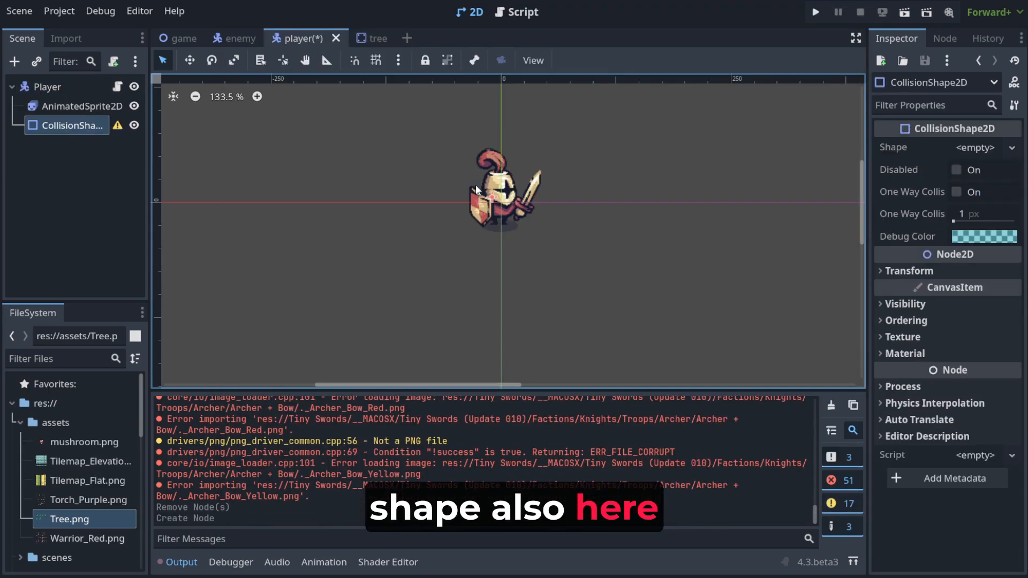
click(979, 148)
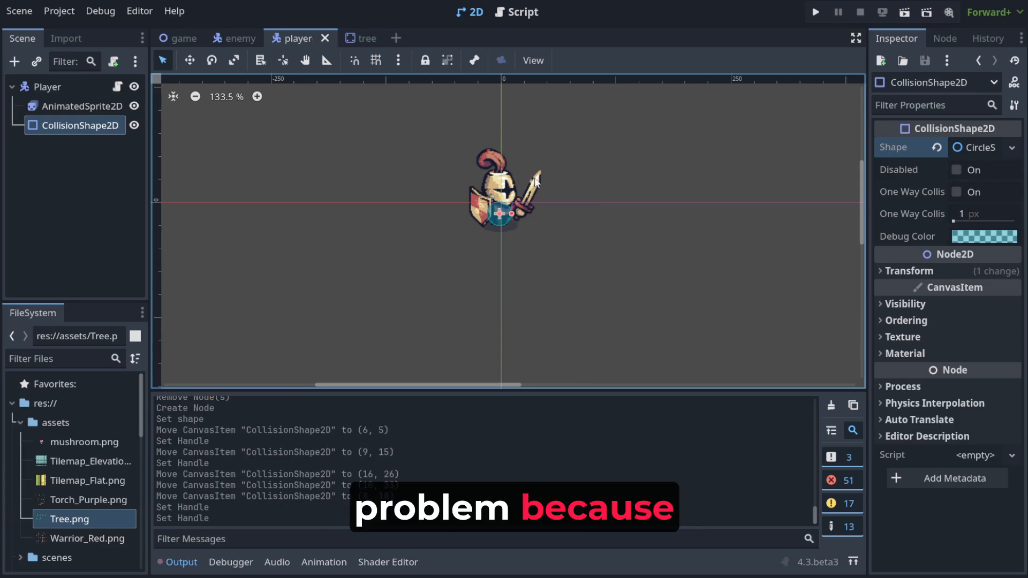
click(815, 12)
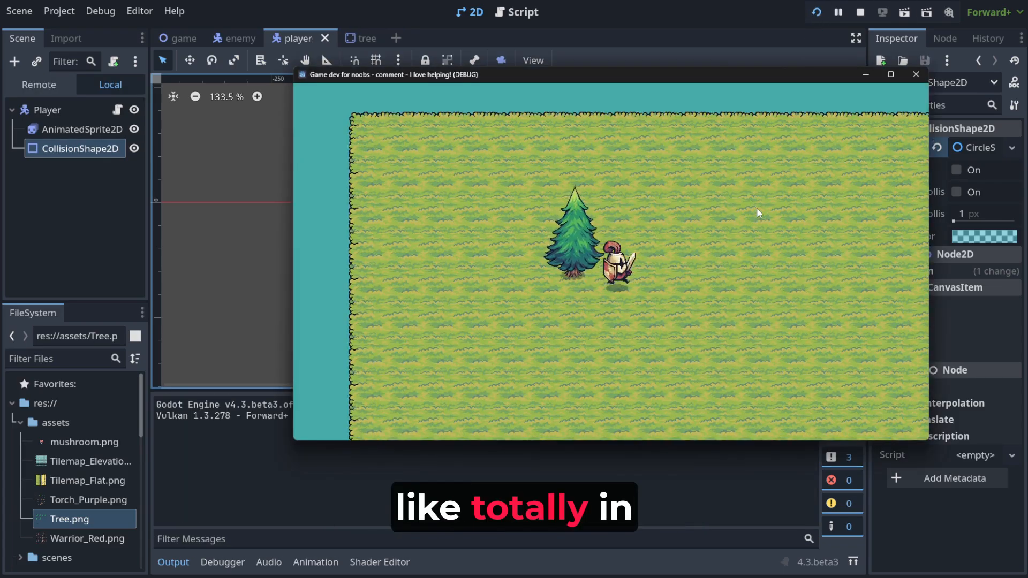